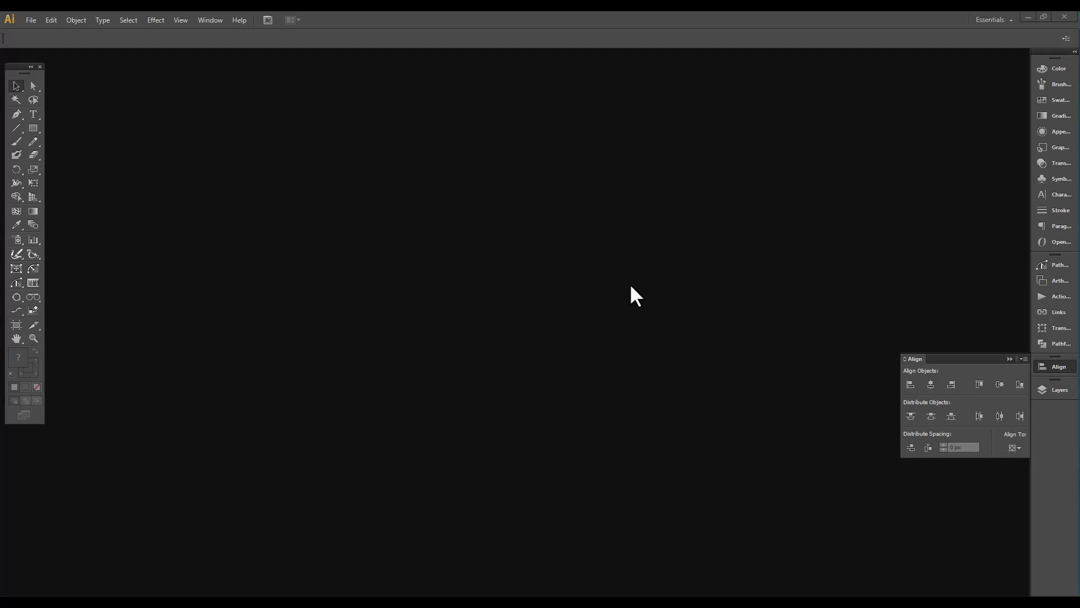
pyautogui.moveTo(628, 295)
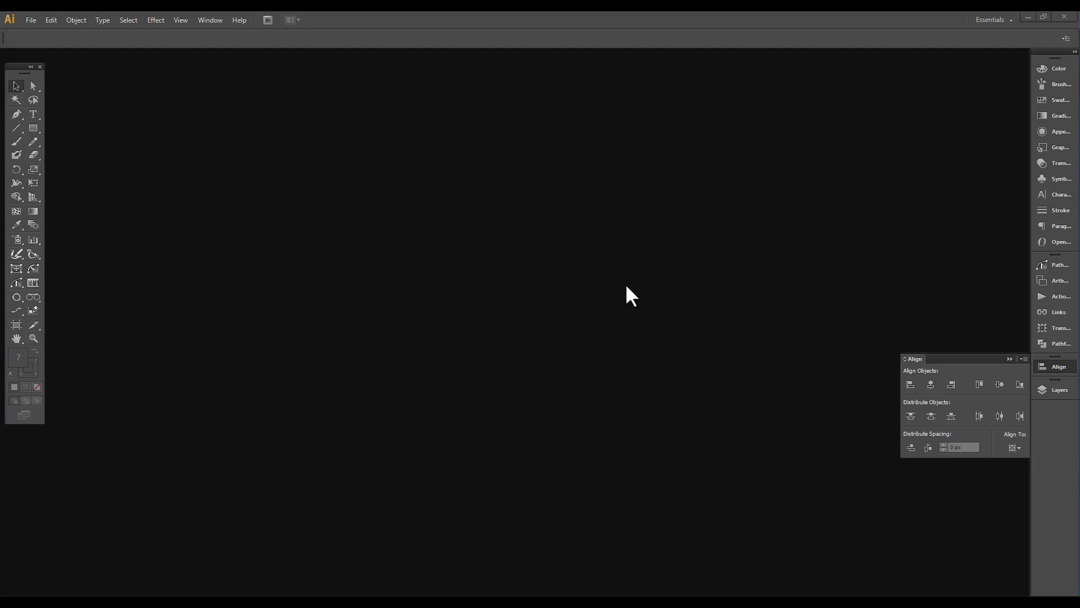
# Create a new blank 1920 × 1080 px RGB document from File > New
pyautogui.click(31, 19)
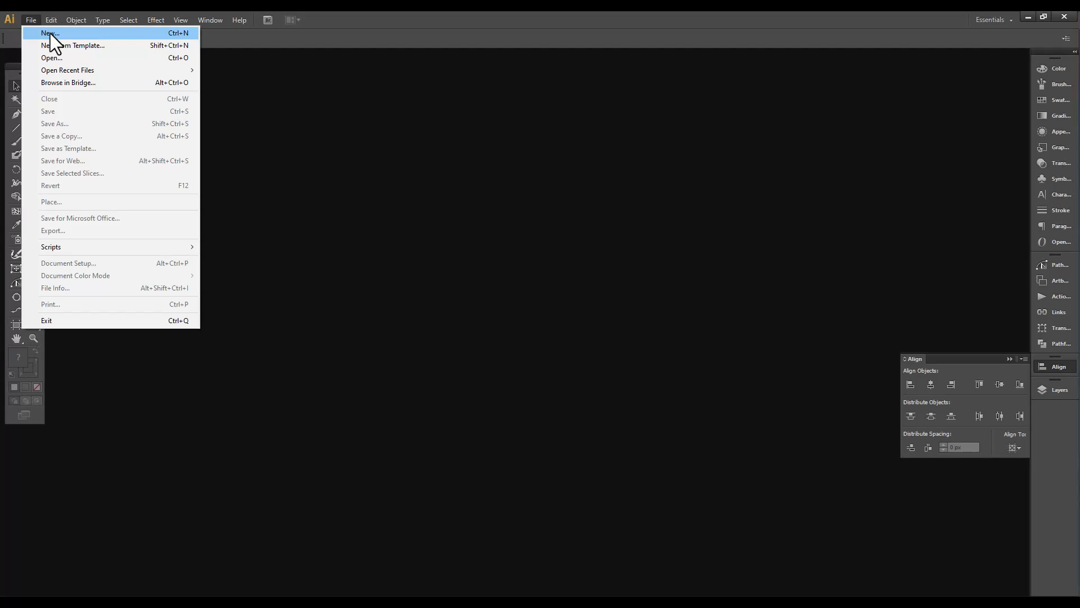
pyautogui.click(49, 32)
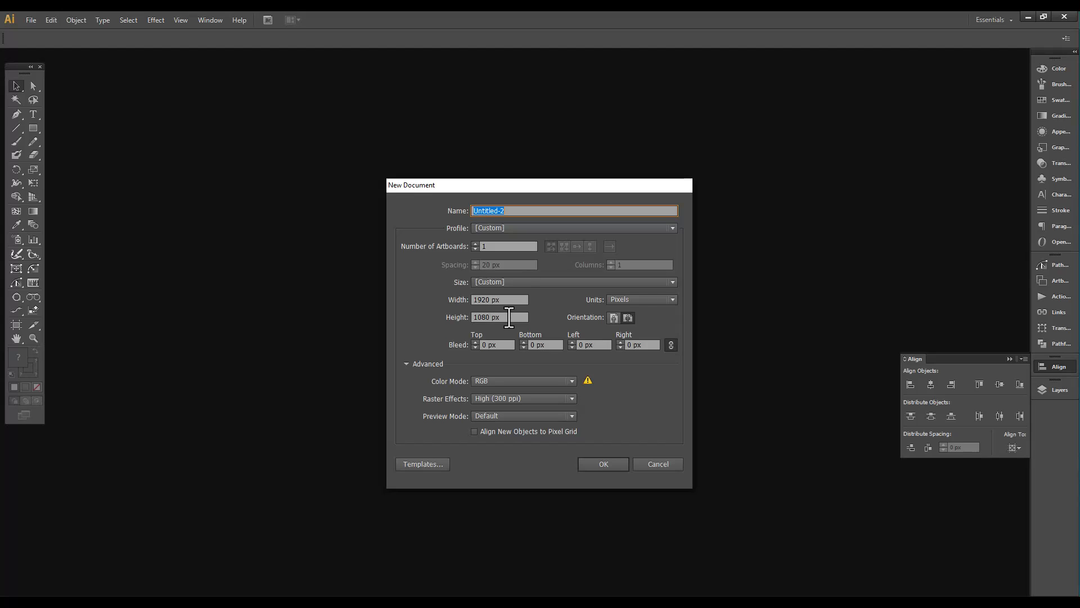
pyautogui.moveTo(552, 398)
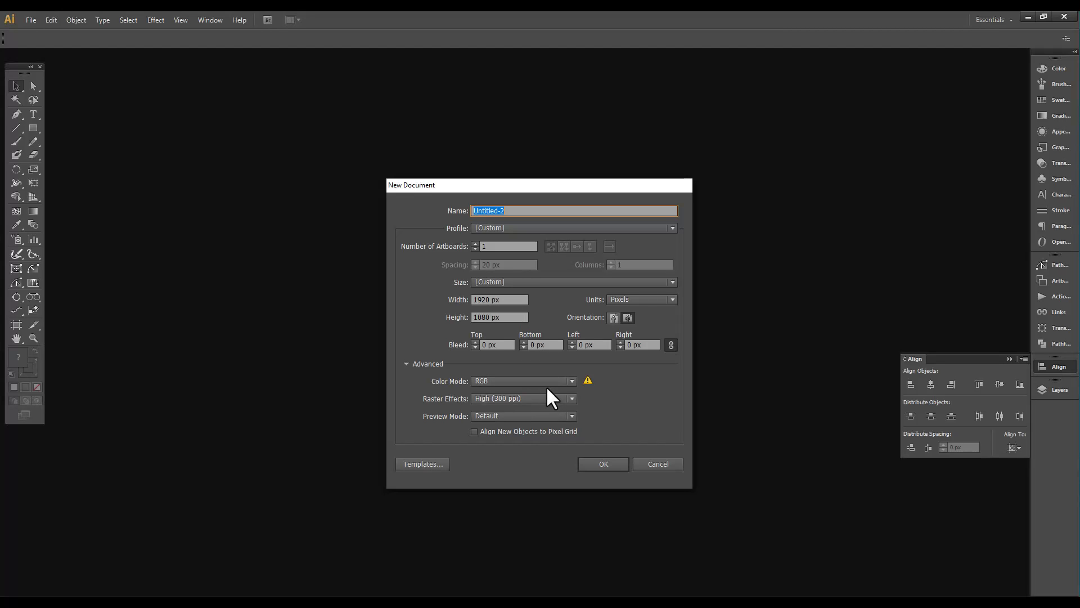
pyautogui.moveTo(538, 409)
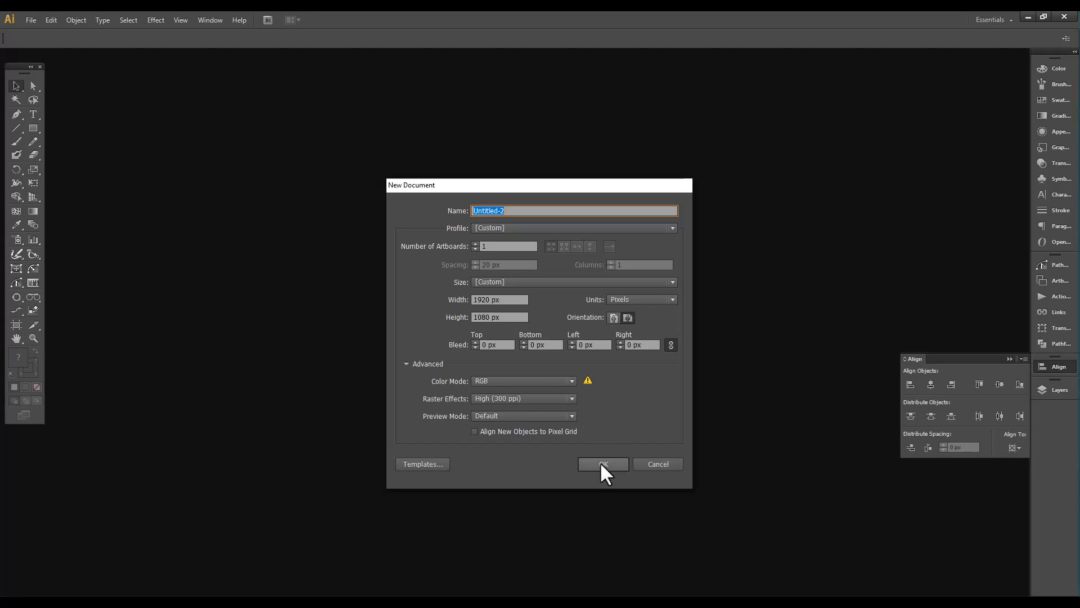
pyautogui.click(600, 464)
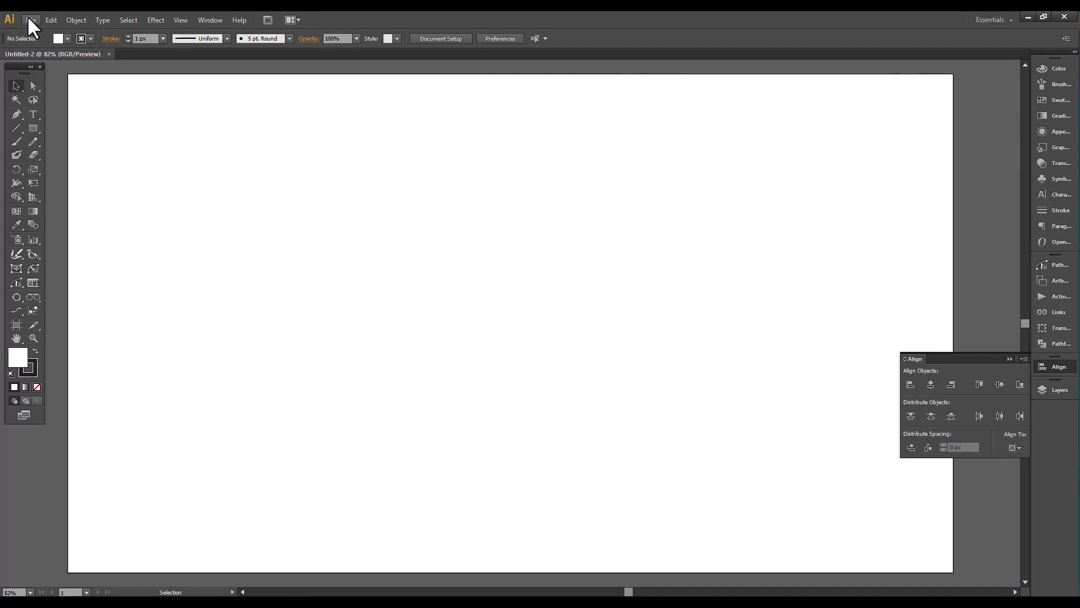
# Place the underwater light-ray image so it fills the 1920 × 1080 artboard
pyautogui.click(30, 19)
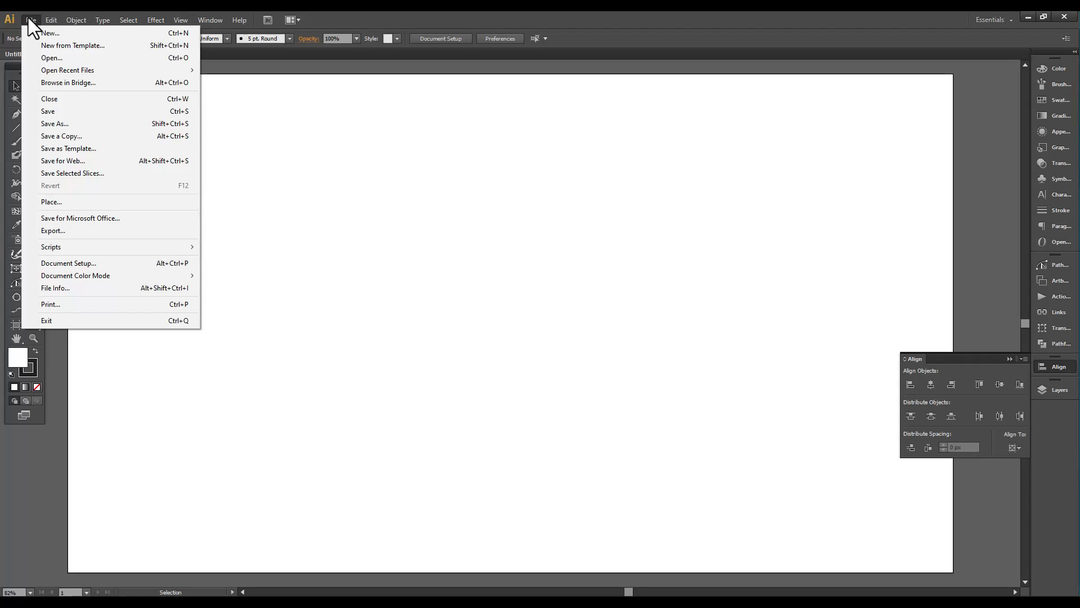
pyautogui.click(51, 201)
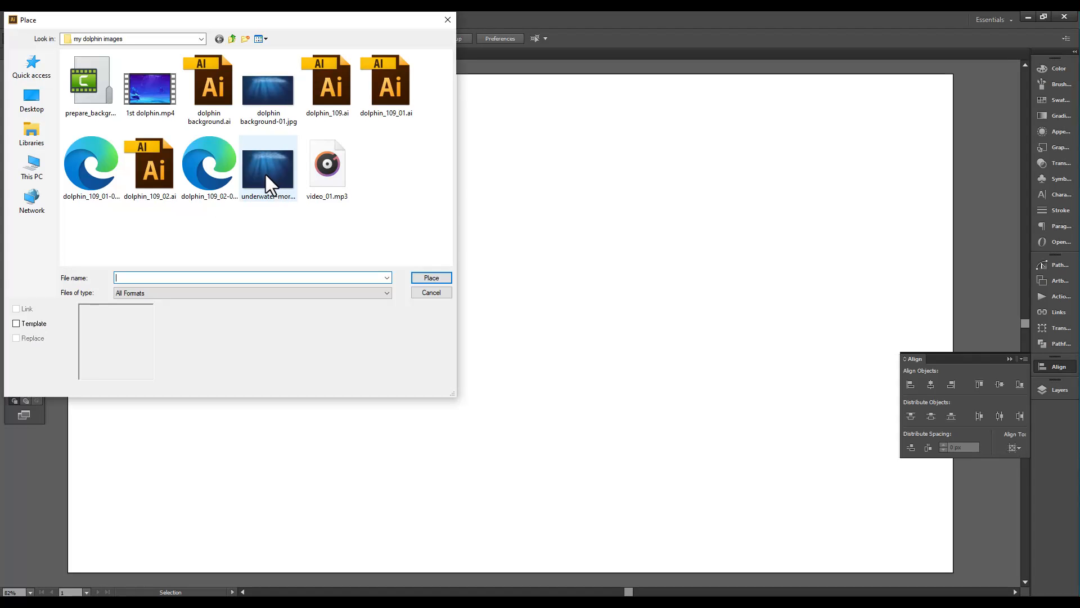
pyautogui.doubleClick(267, 163)
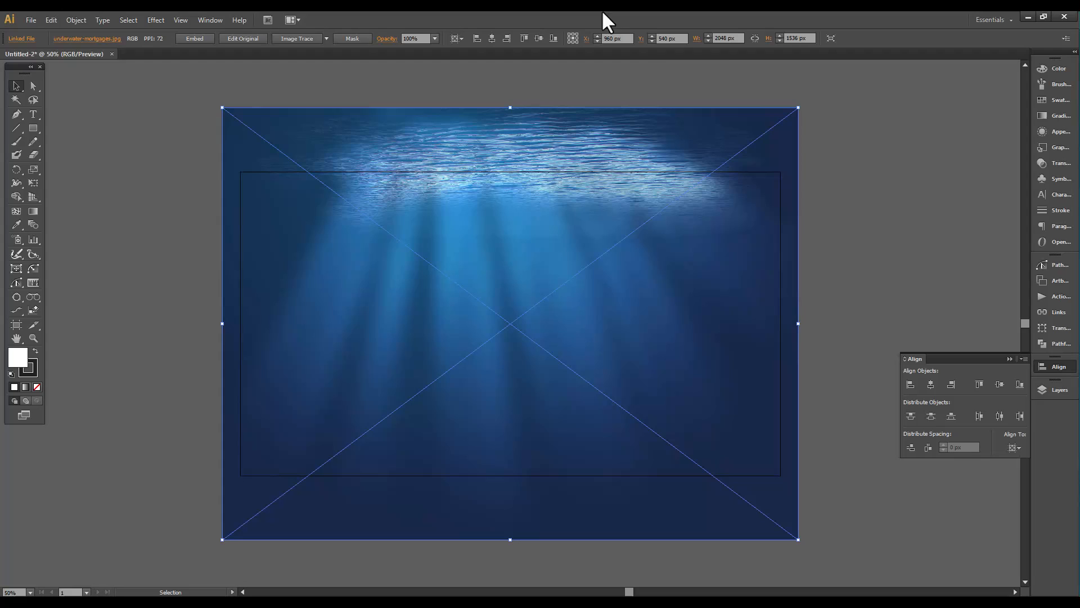
pyautogui.click(723, 38)
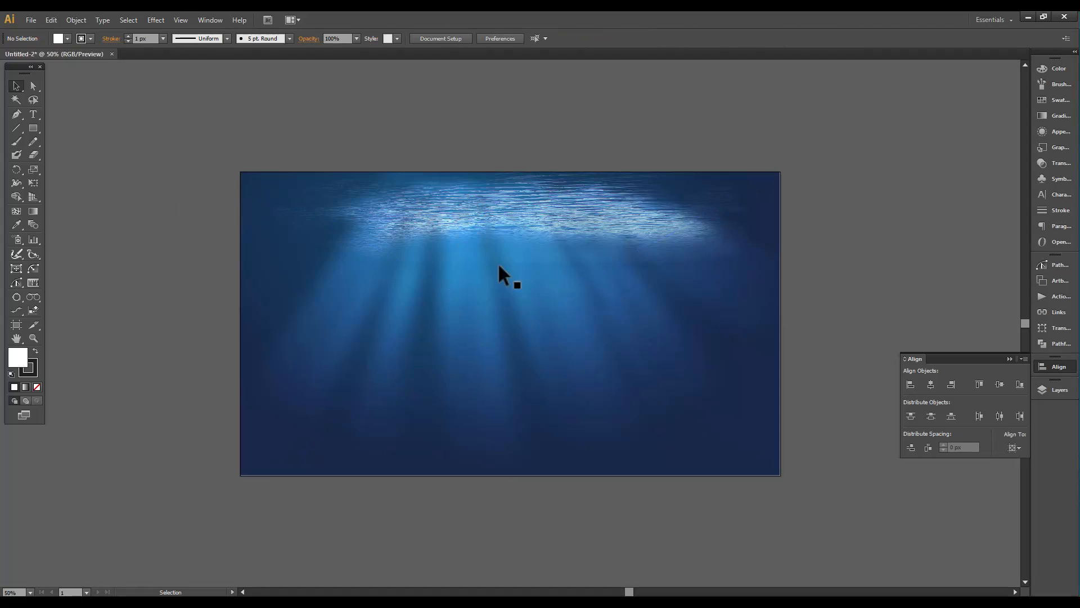
pyautogui.moveTo(514, 274)
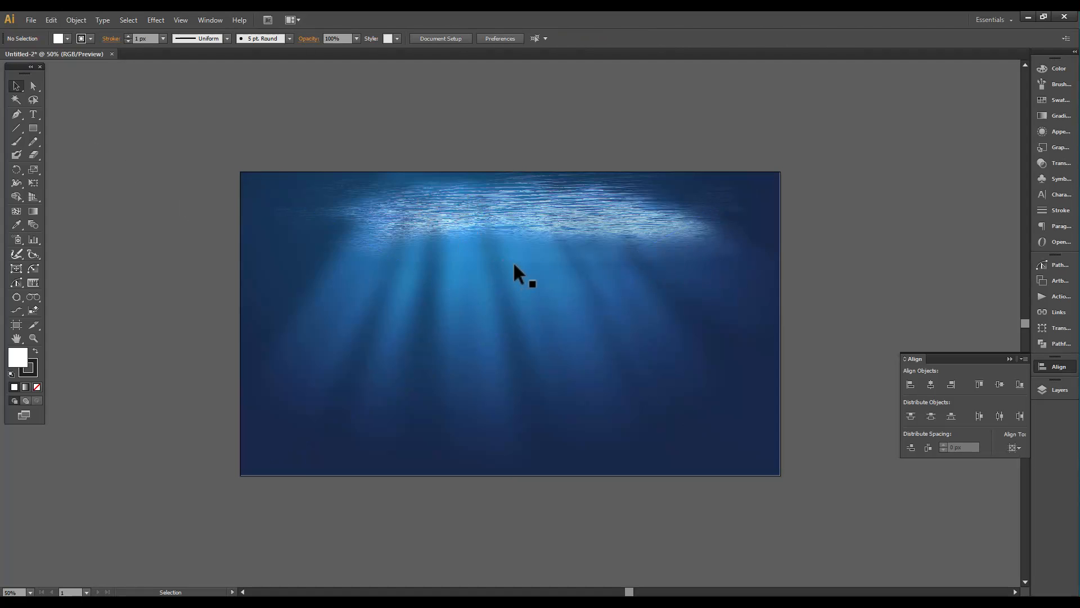
pyautogui.moveTo(32, 20)
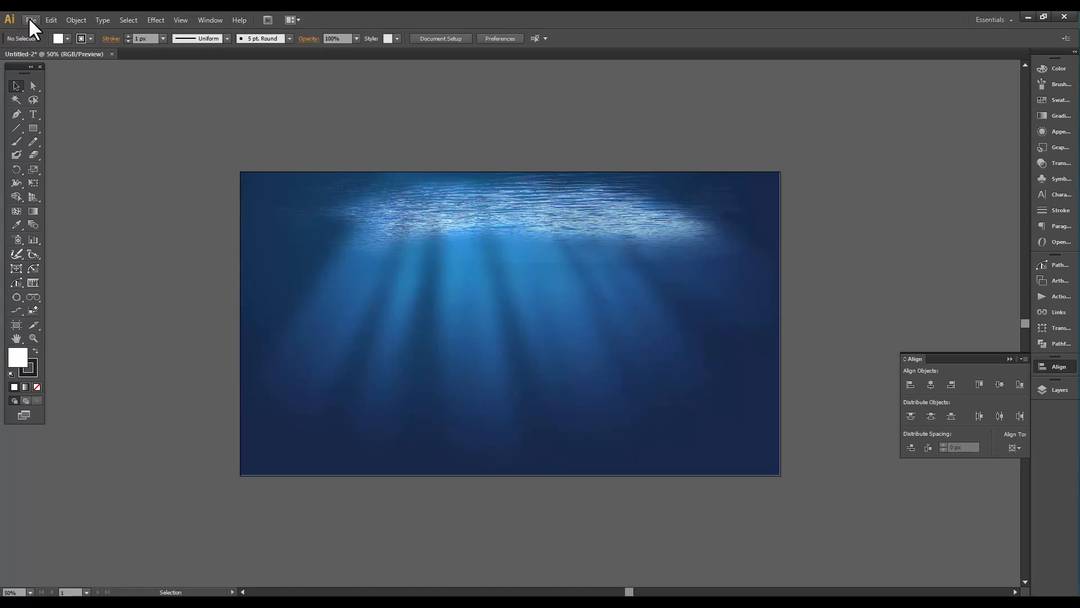
# Save the document as dolphin background.ai, replacing the existing file
pyautogui.click(31, 20)
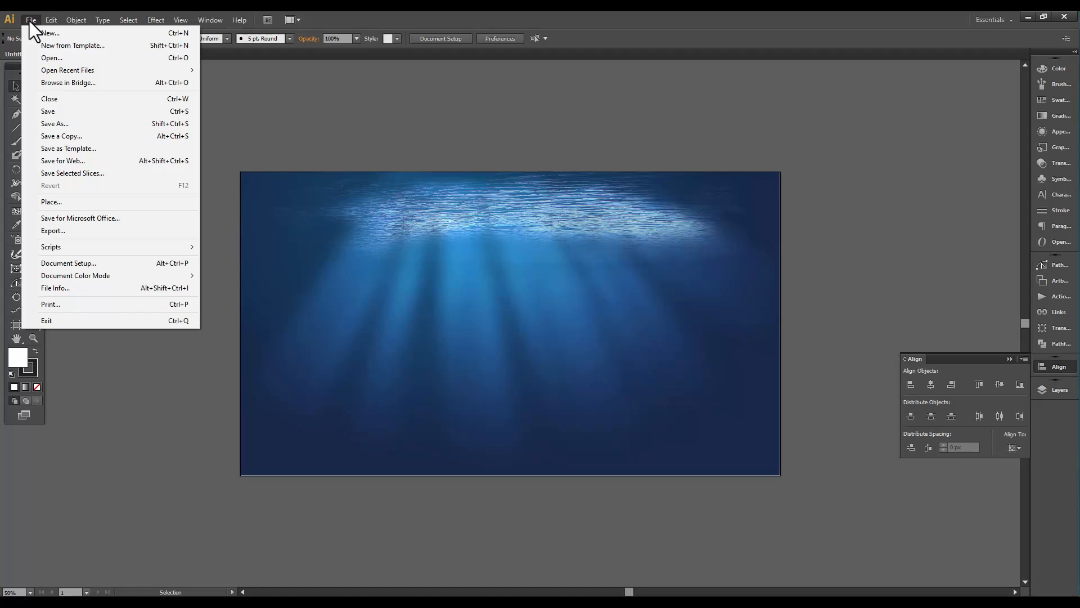
pyautogui.click(54, 123)
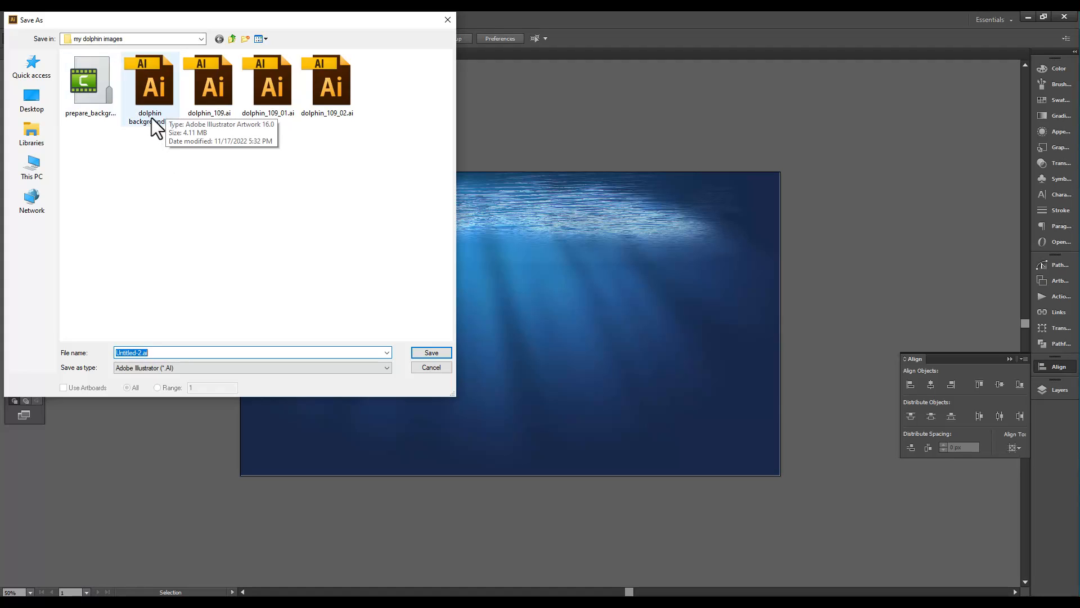
pyautogui.click(430, 352)
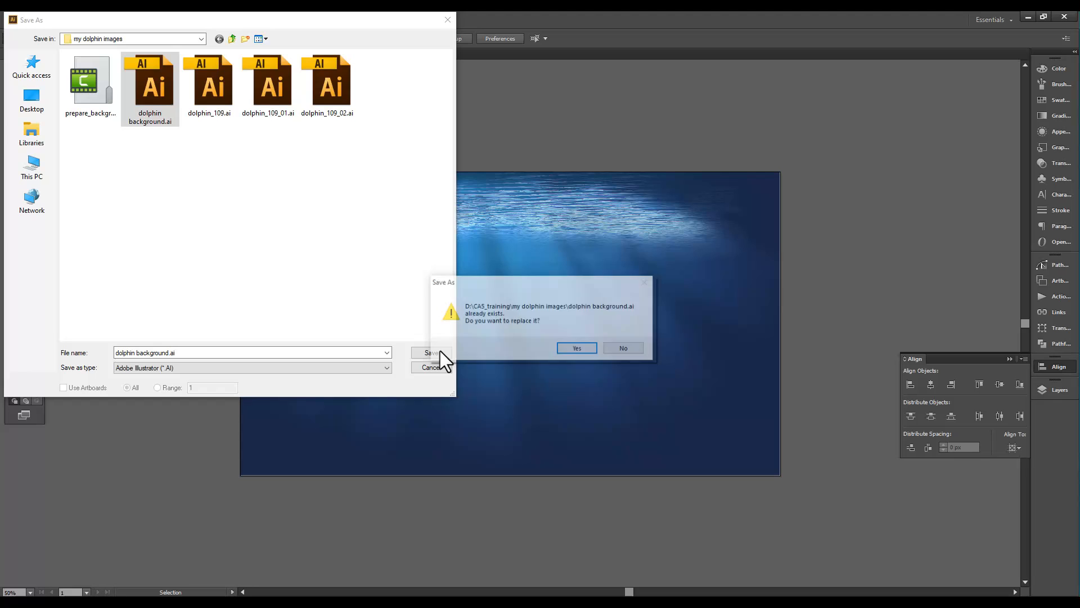
pyautogui.click(576, 347)
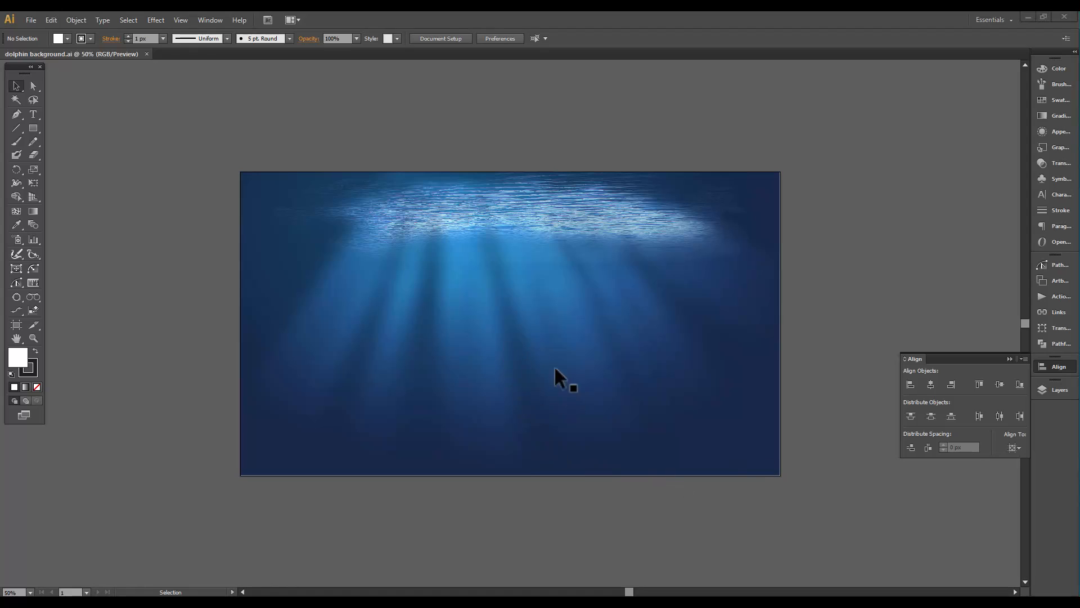
pyautogui.moveTo(203, 146)
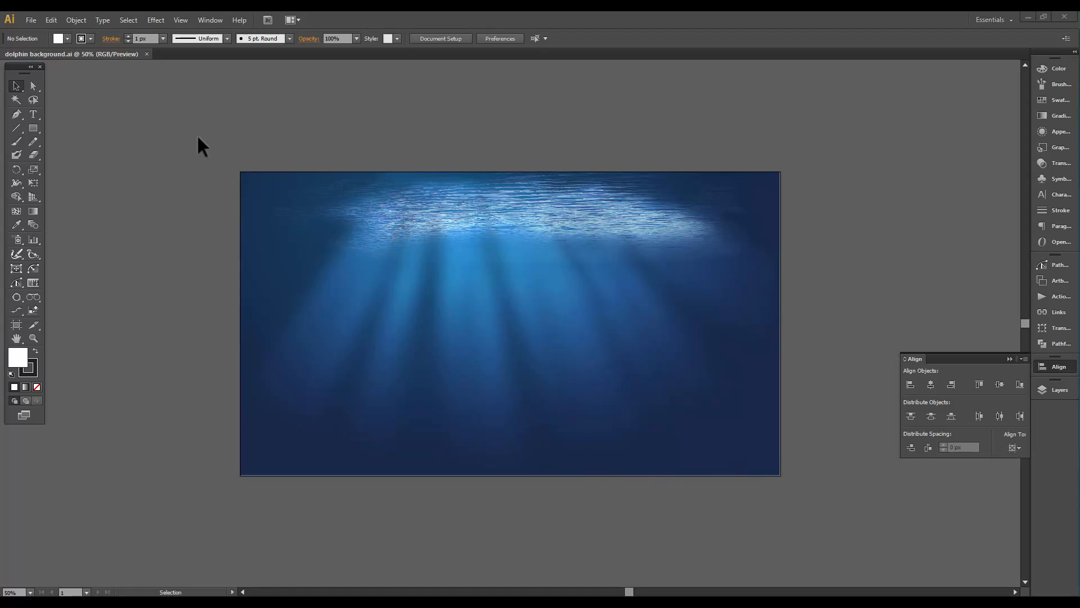
pyautogui.moveTo(181, 168)
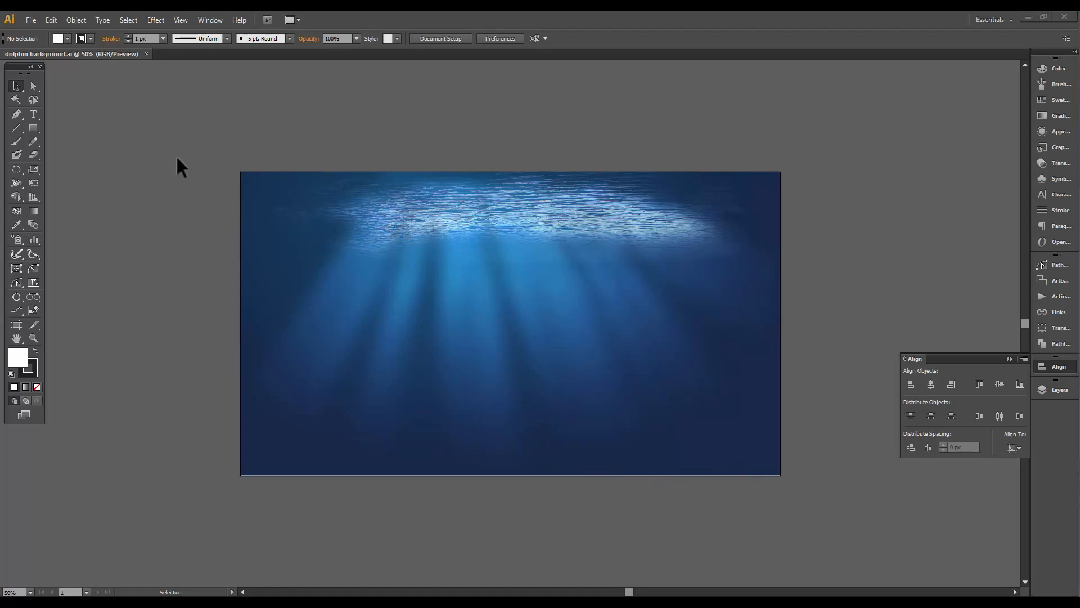
pyautogui.moveTo(189, 130)
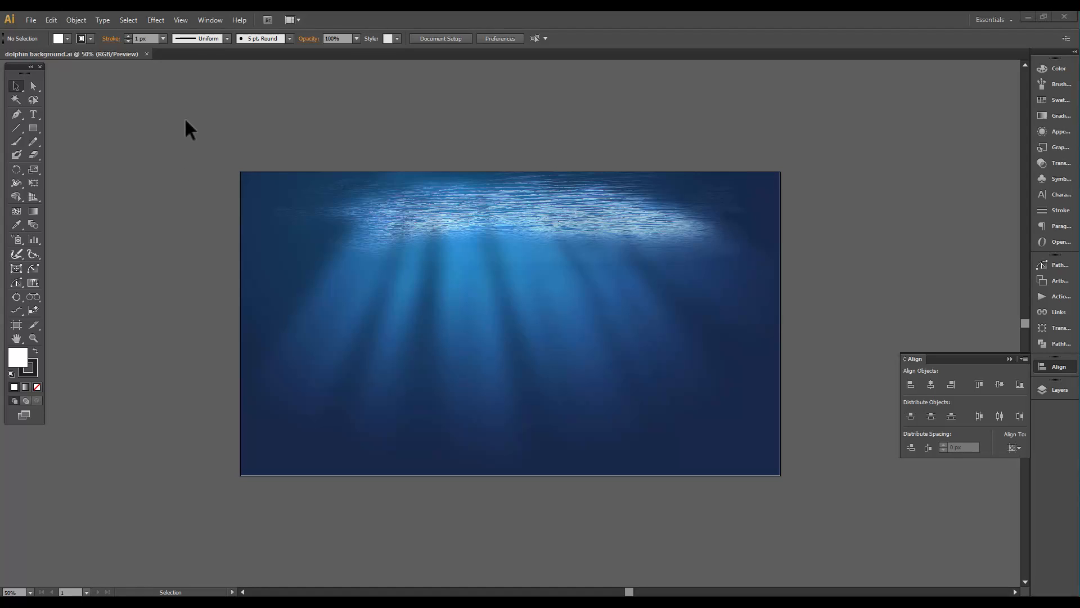
pyautogui.moveTo(246, 110)
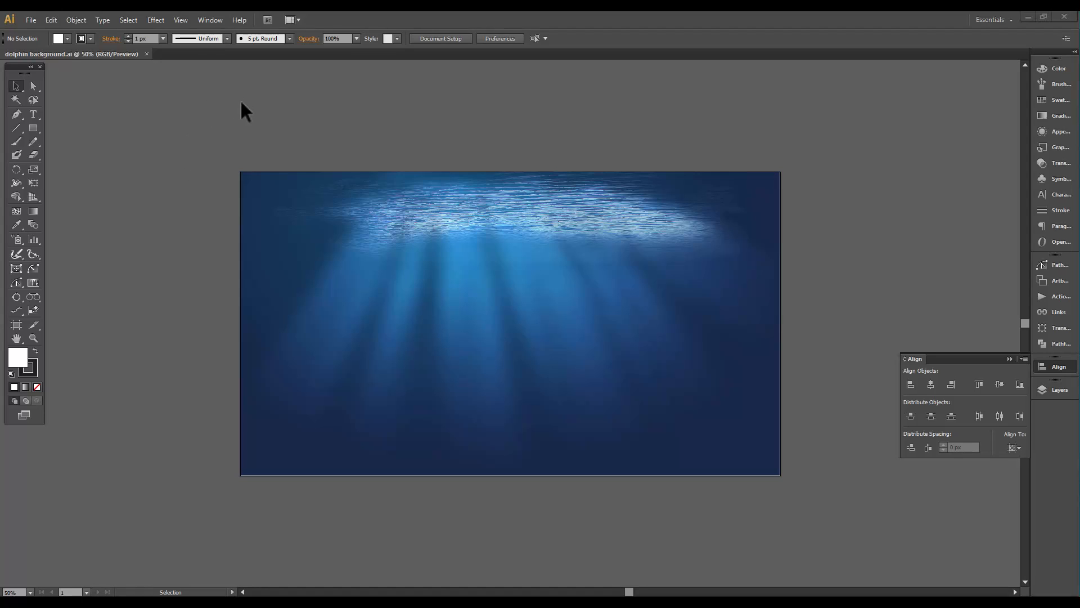
pyautogui.moveTo(672, 171)
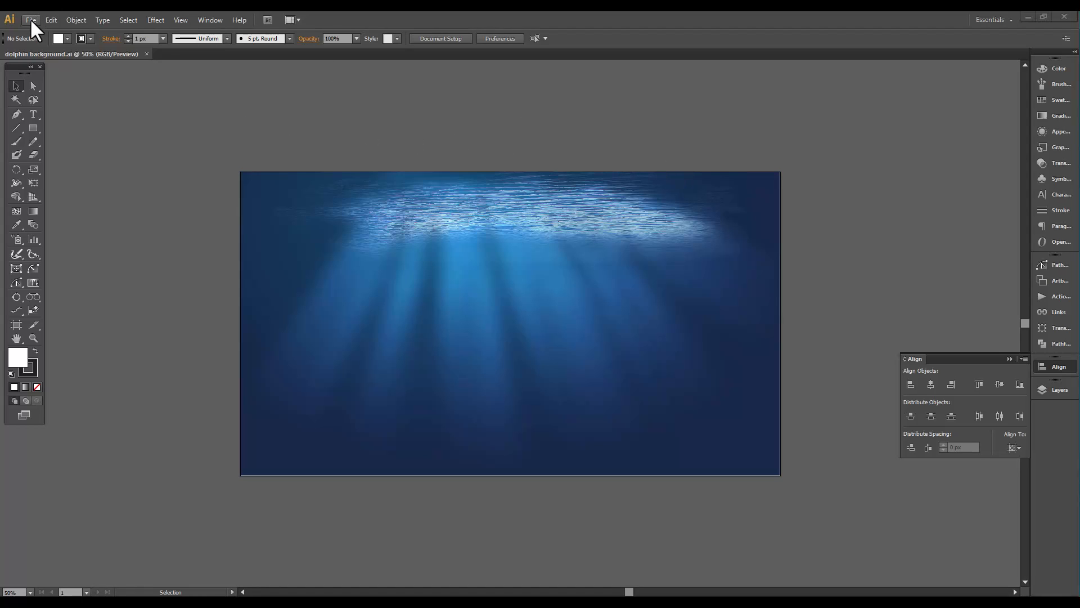
# Export the artboard as dolphin background.jpg, a maximum-quality 300 ppi RGB JPEG
pyautogui.click(31, 19)
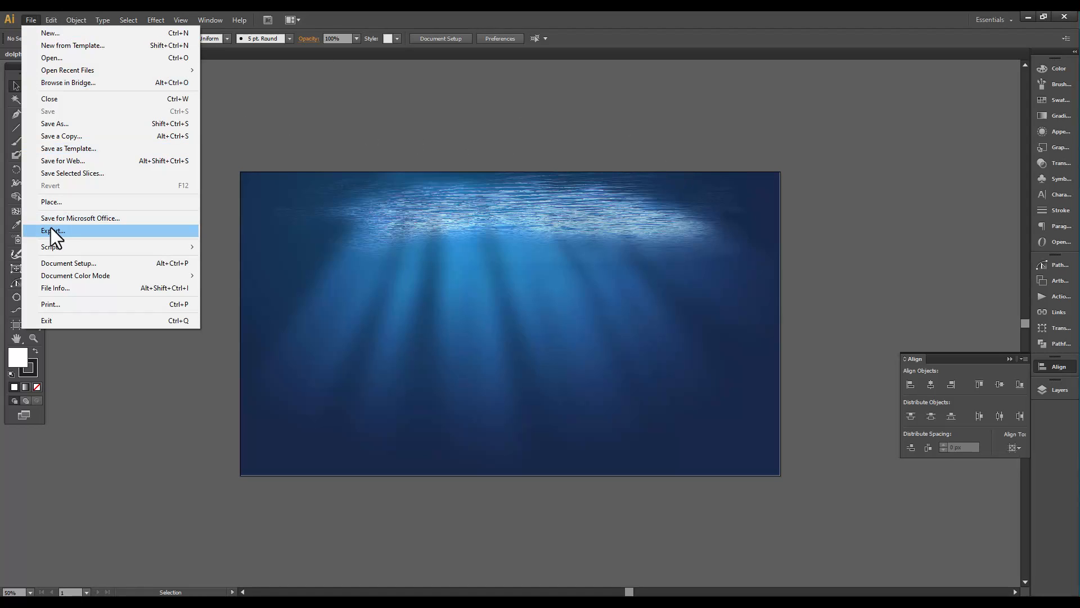
pyautogui.click(52, 230)
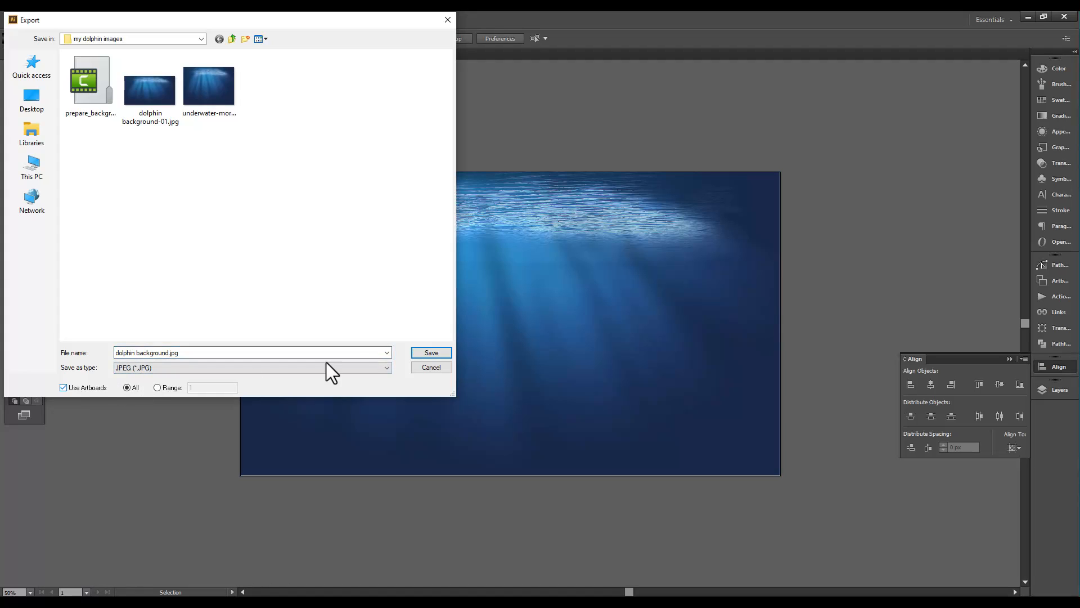
pyautogui.click(430, 352)
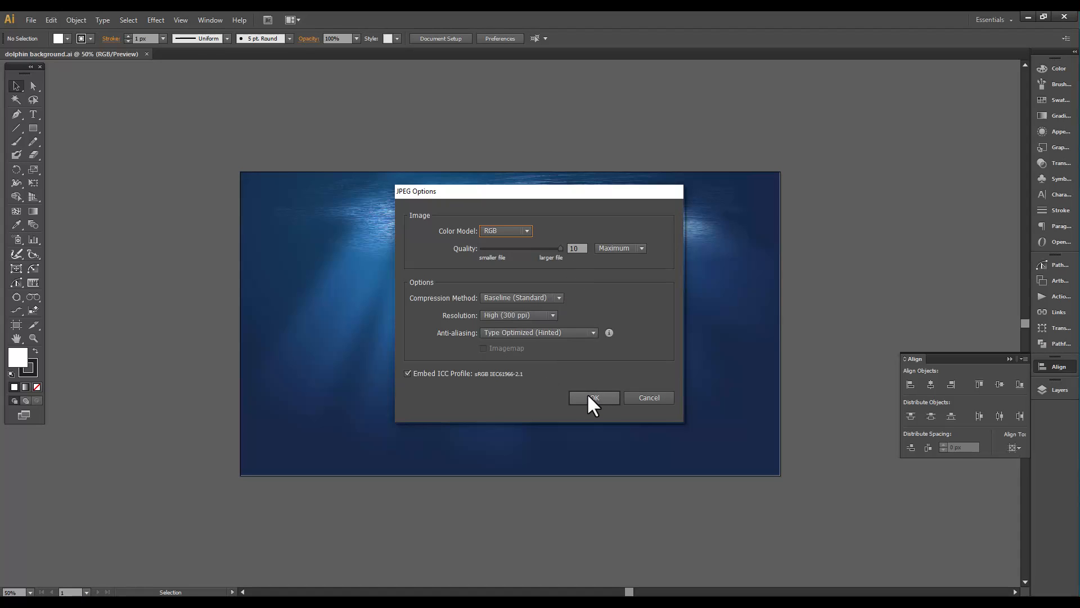
pyautogui.click(593, 398)
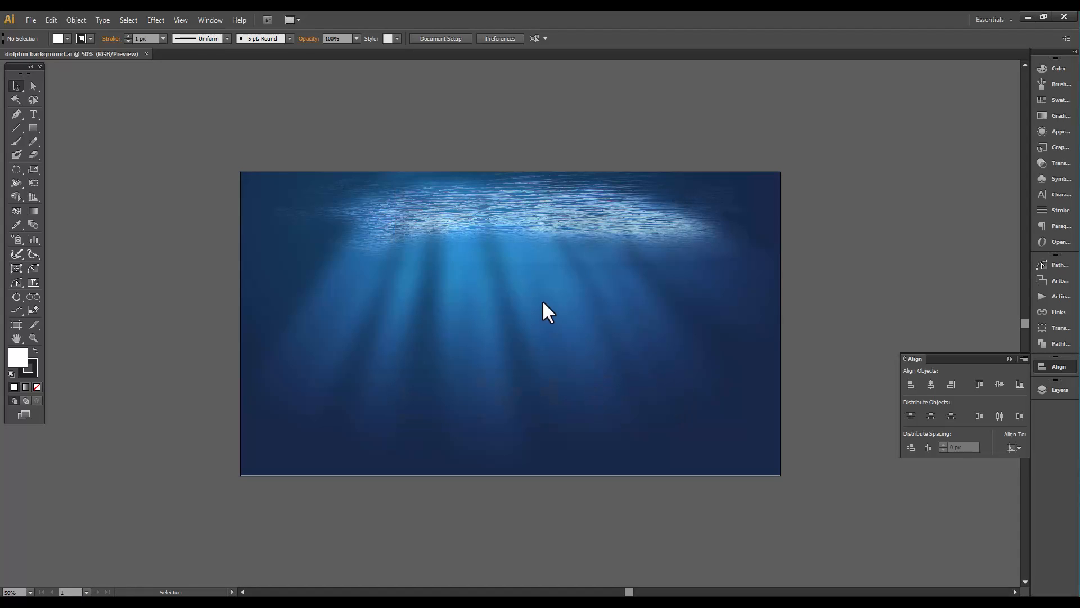
pyautogui.moveTo(507, 293)
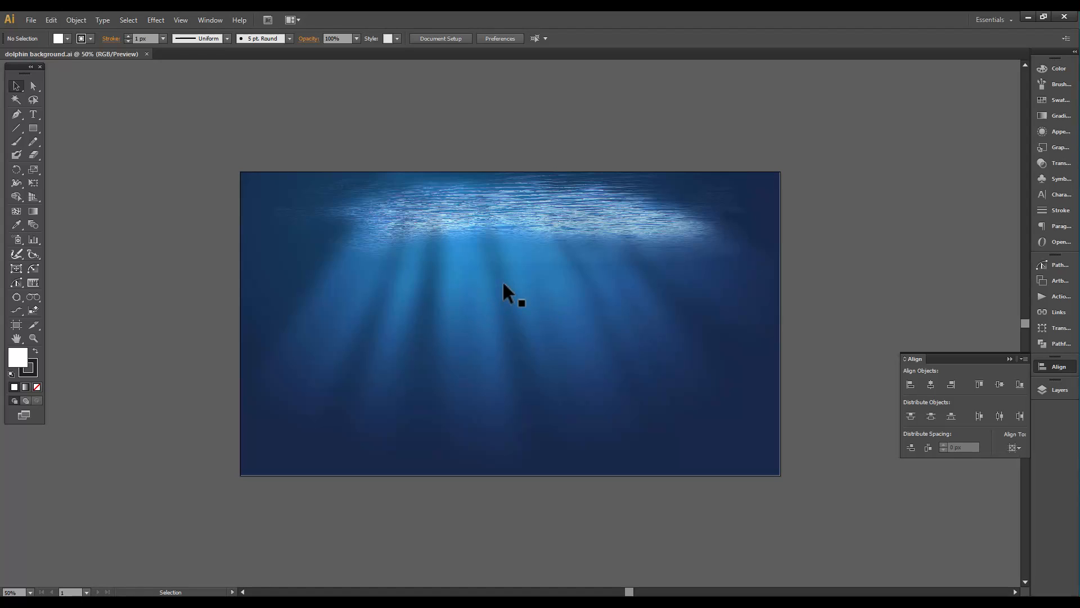
pyautogui.moveTo(503, 315)
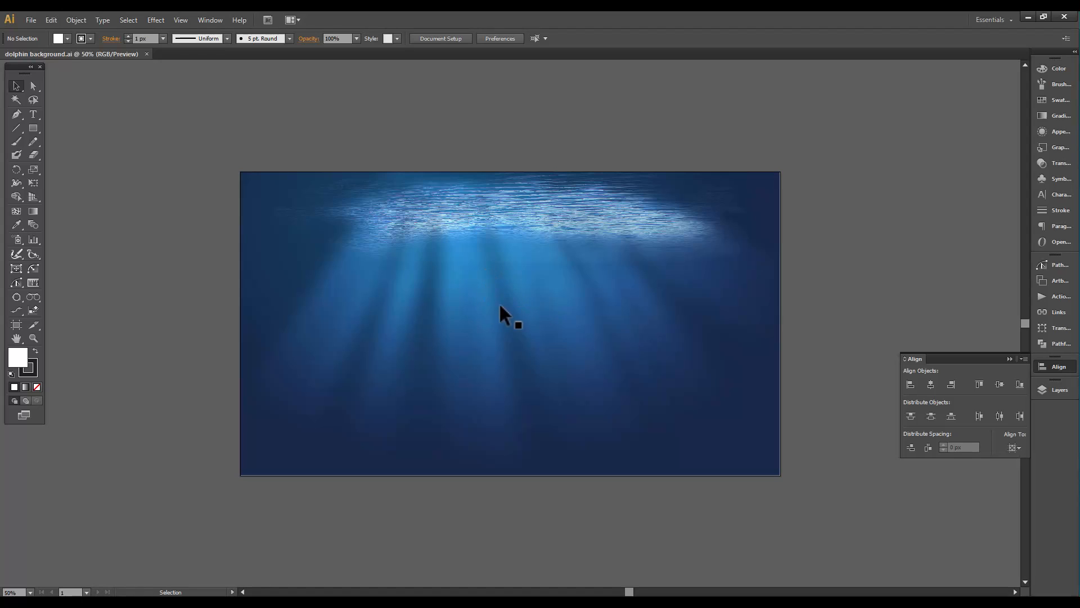
pyautogui.moveTo(503, 259)
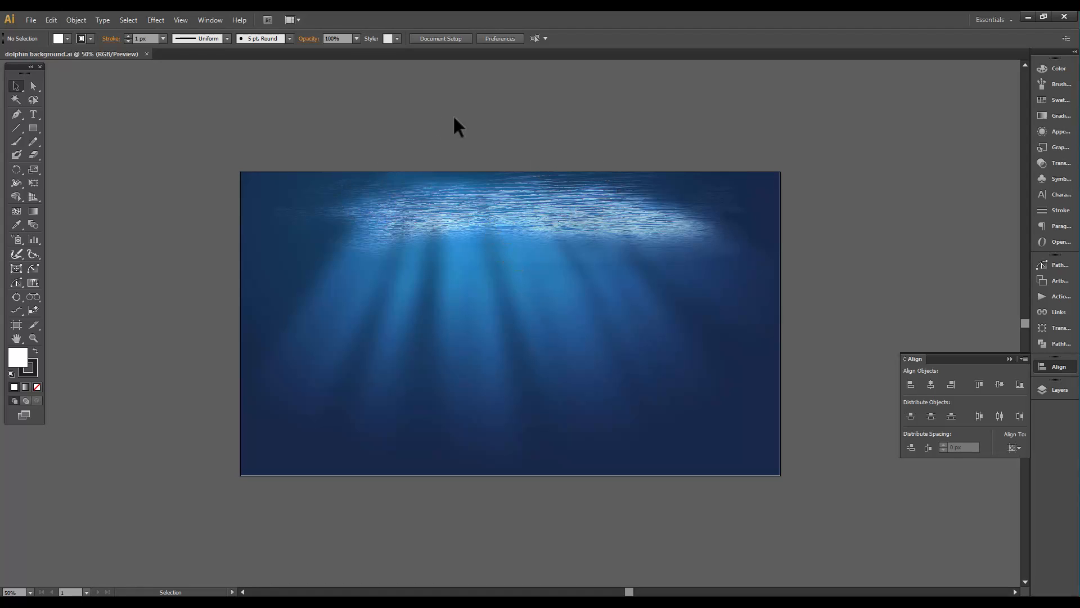
pyautogui.moveTo(413, 108)
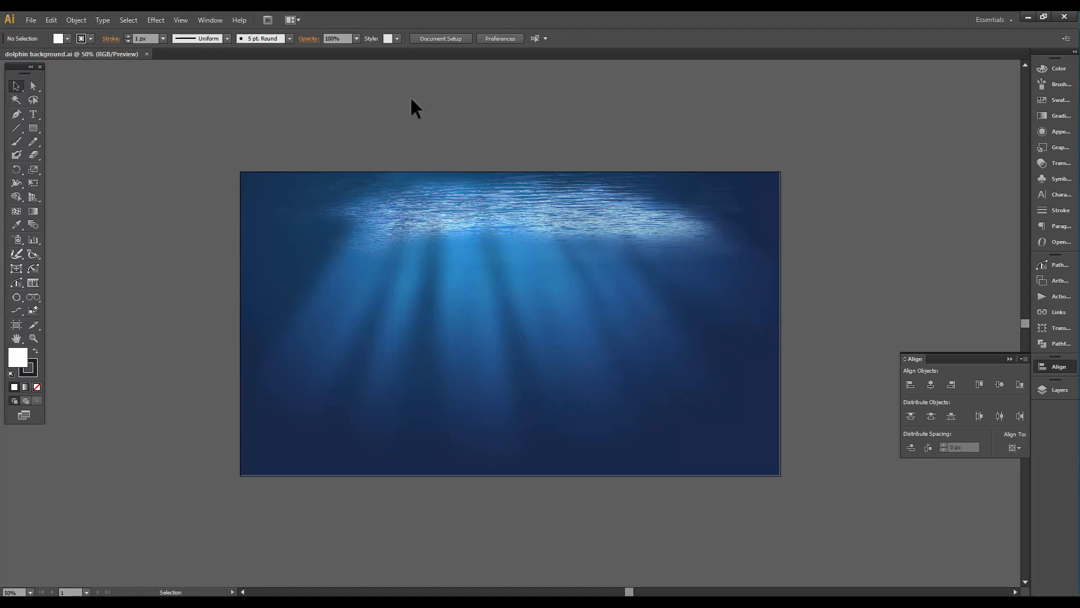
pyautogui.moveTo(344, 113)
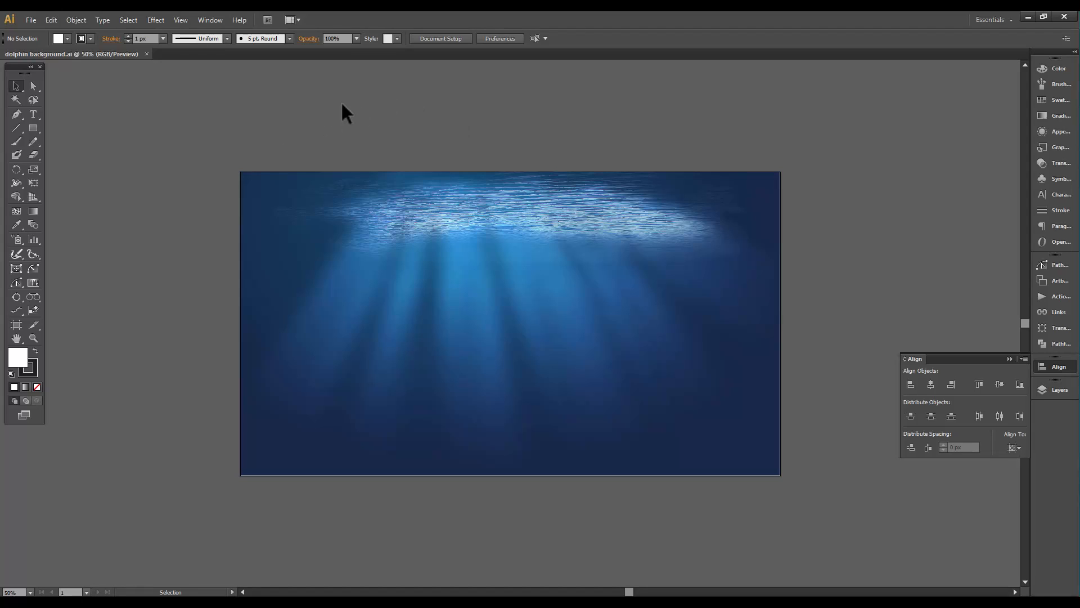
pyautogui.moveTo(442, 101)
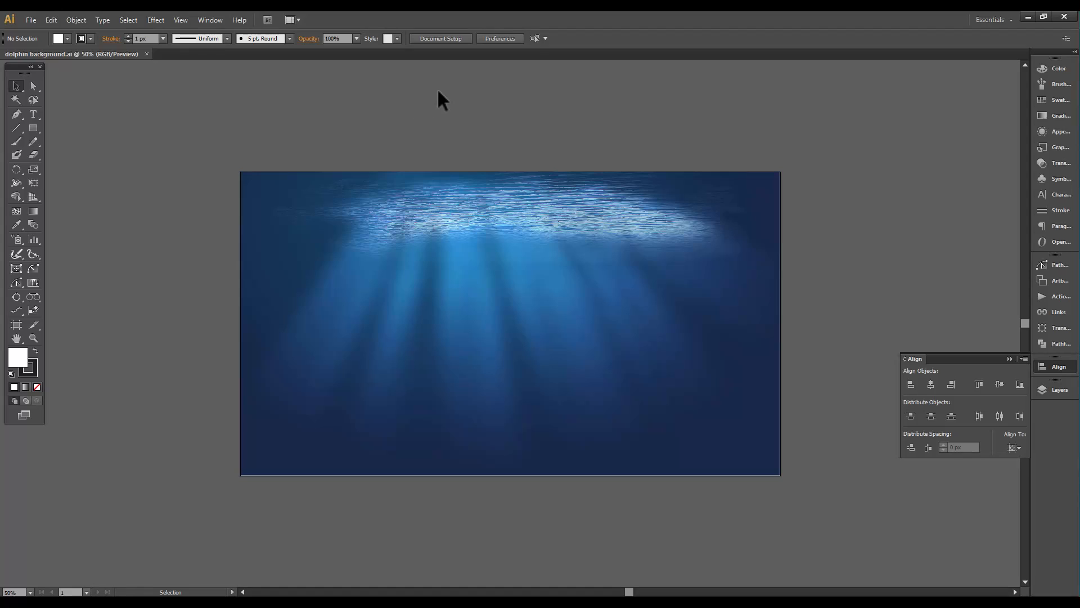